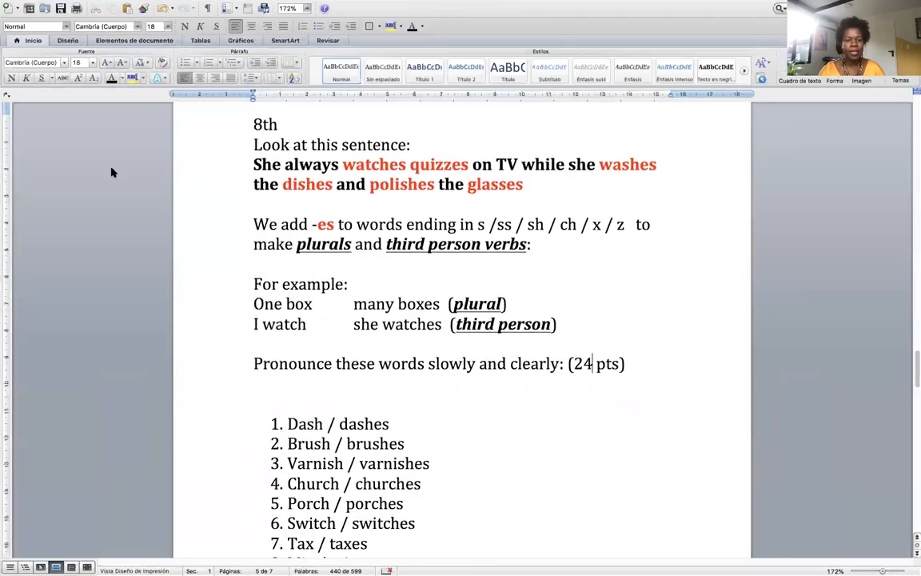
pyautogui.moveTo(147, 197)
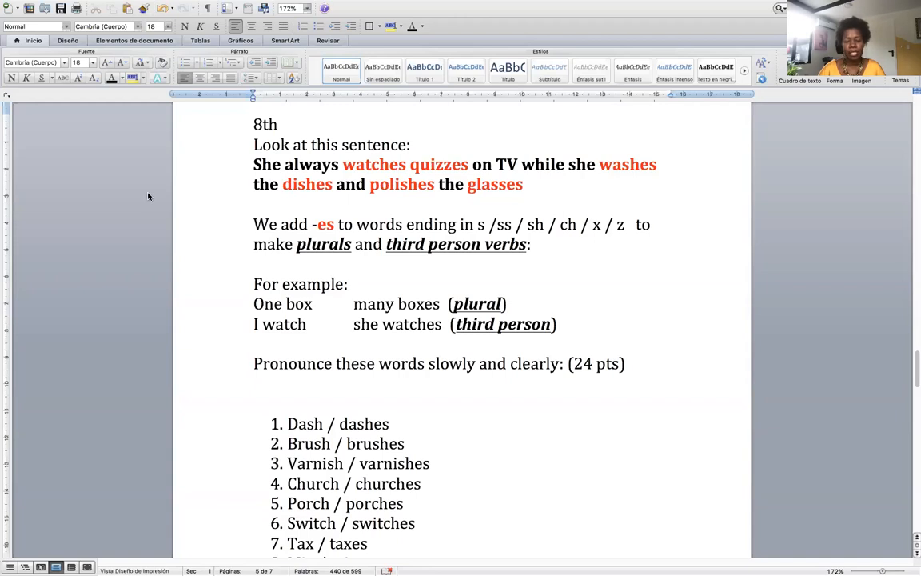
# - Scroll the worksheet down so the twelve-item -es list, Dash through Fizz, is fully visible
pyautogui.click(592, 364)
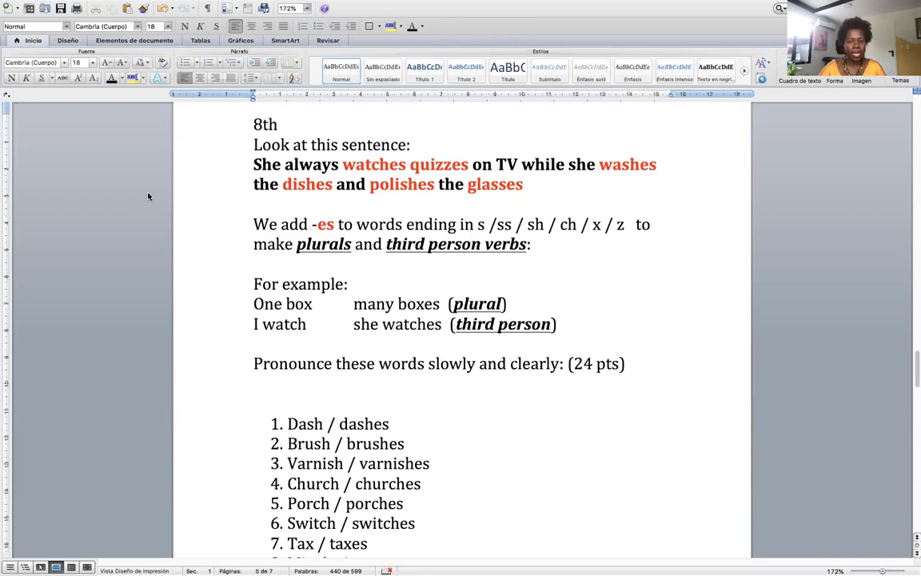
pyautogui.click(596, 364)
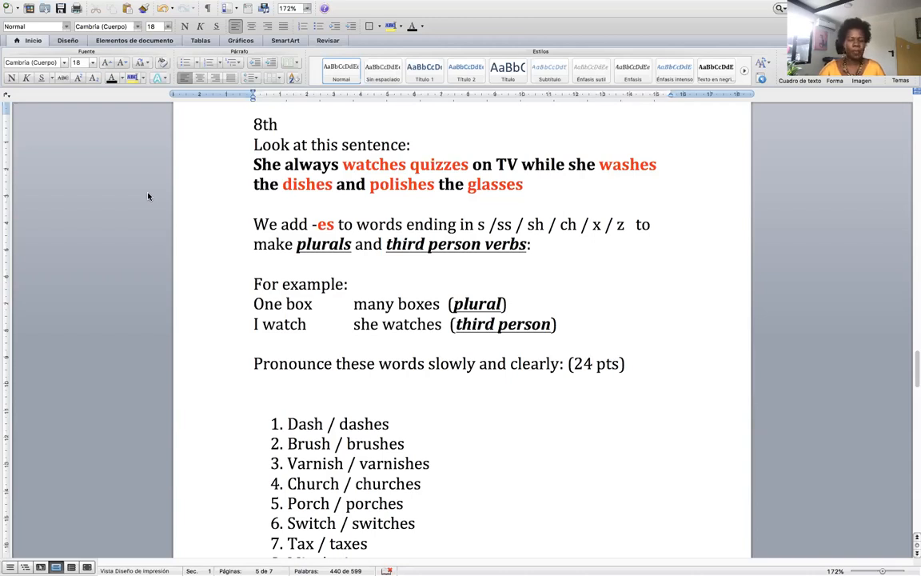
pyautogui.click(596, 364)
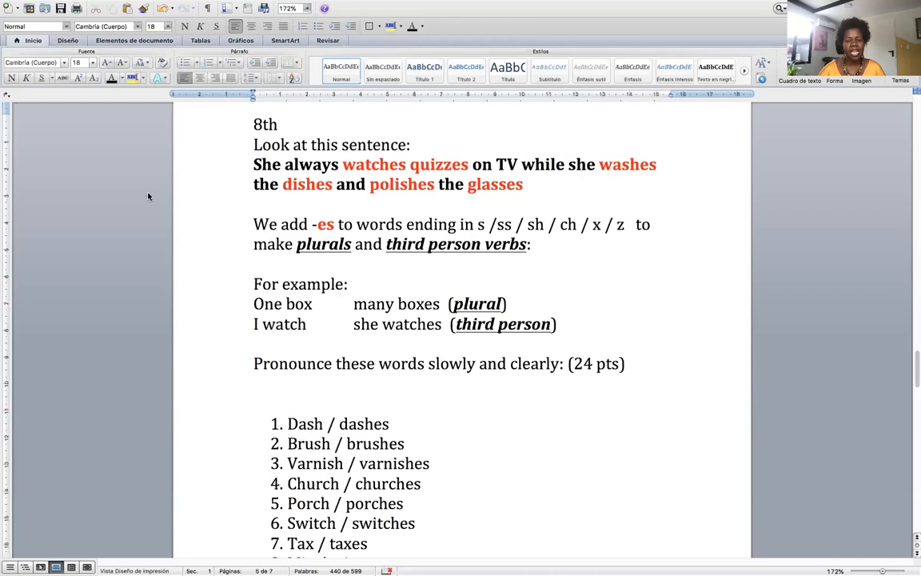
pyautogui.click(593, 365)
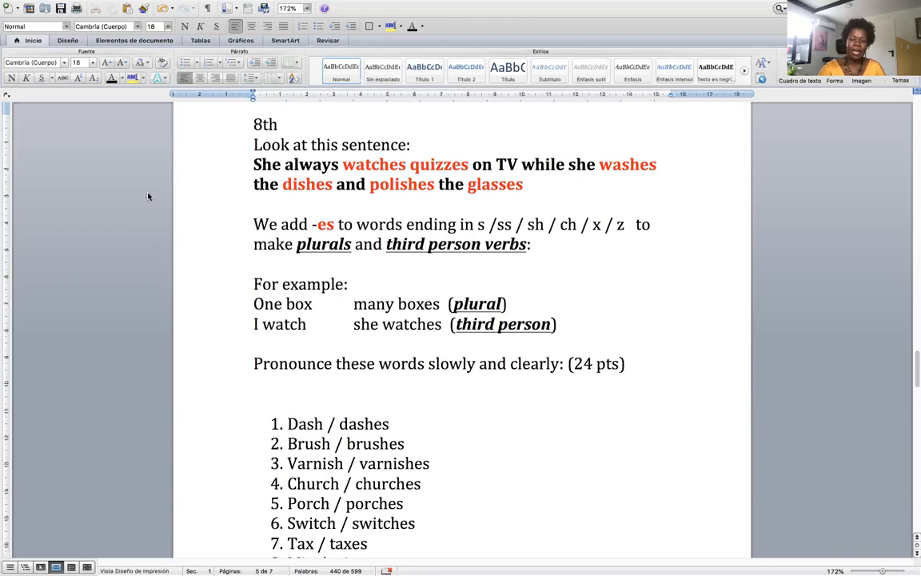
pyautogui.scroll(-3)
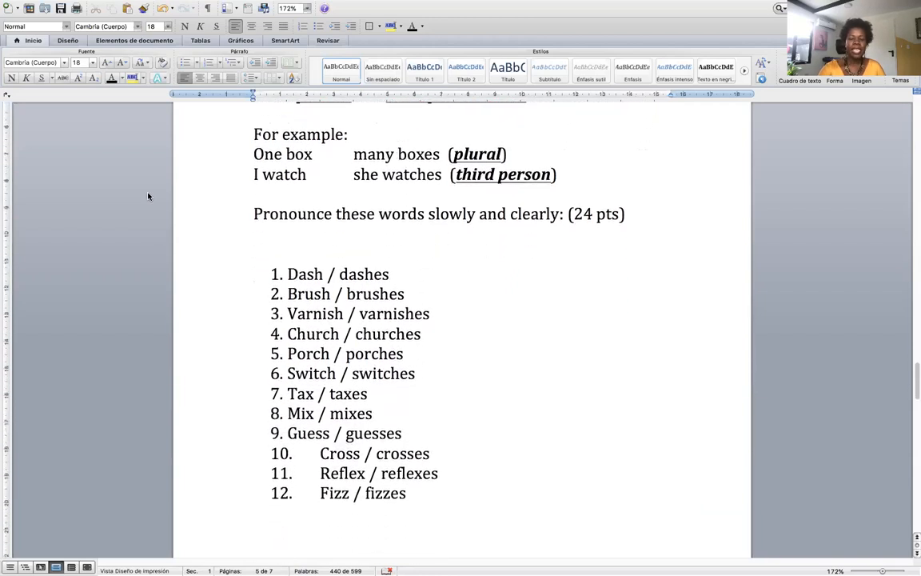
pyautogui.click(591, 215)
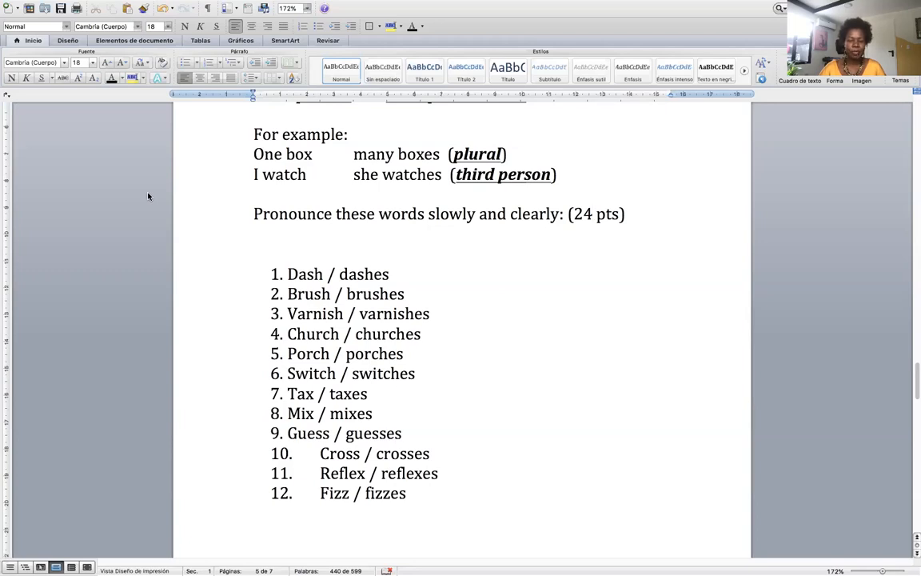
pyautogui.click(593, 214)
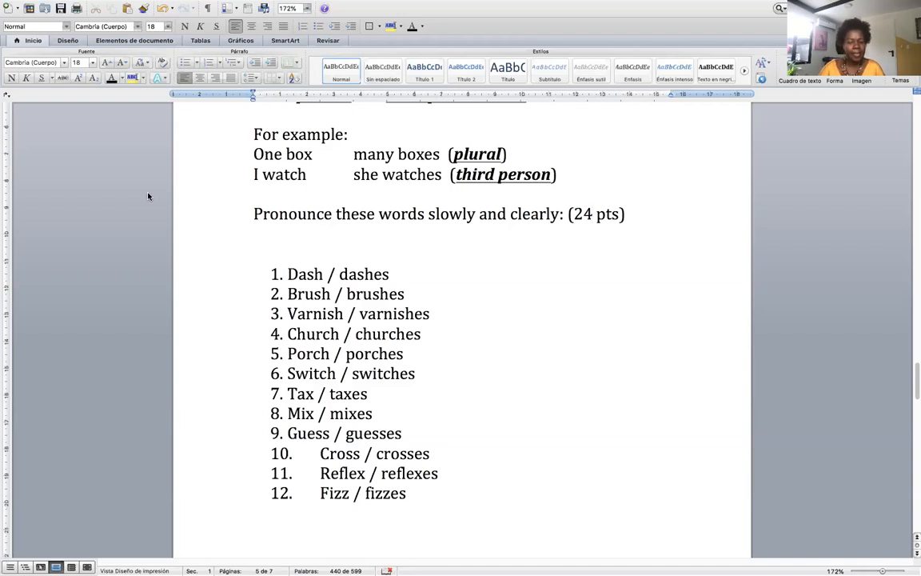
pyautogui.click(591, 214)
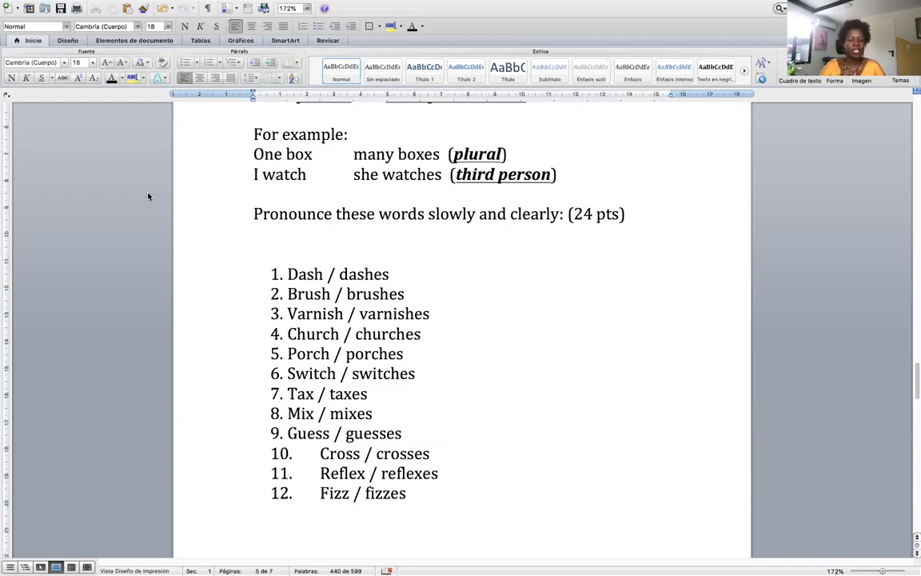
pyautogui.click(592, 214)
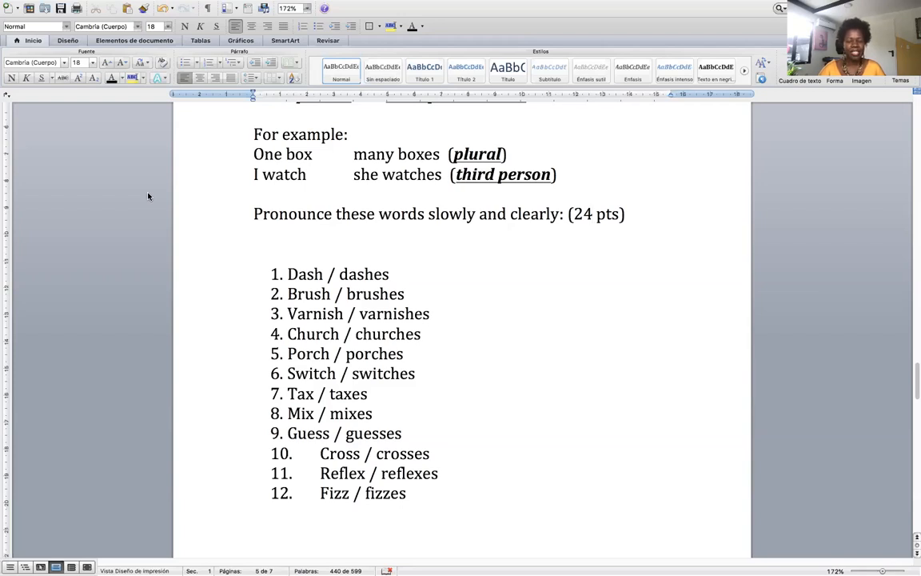
pyautogui.click(591, 214)
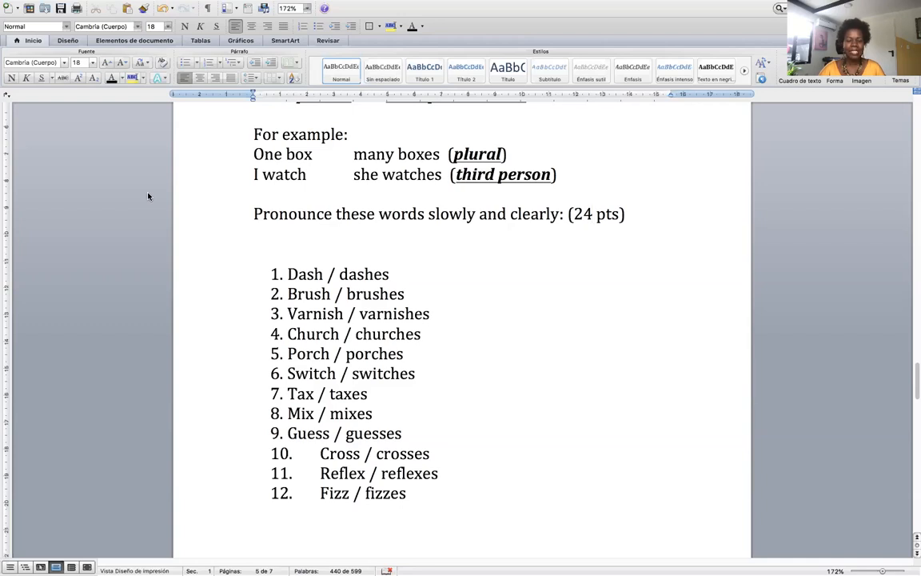
pyautogui.click(592, 214)
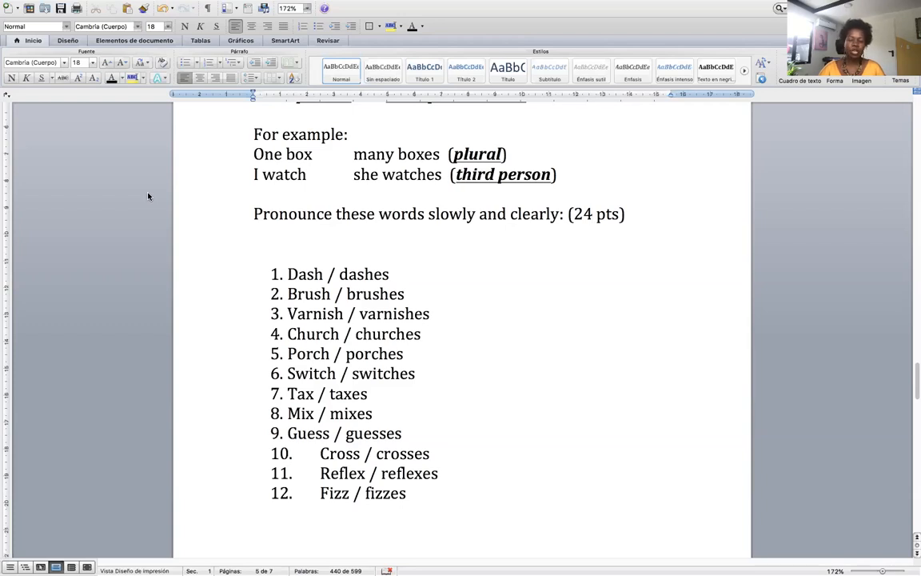
pyautogui.click(593, 214)
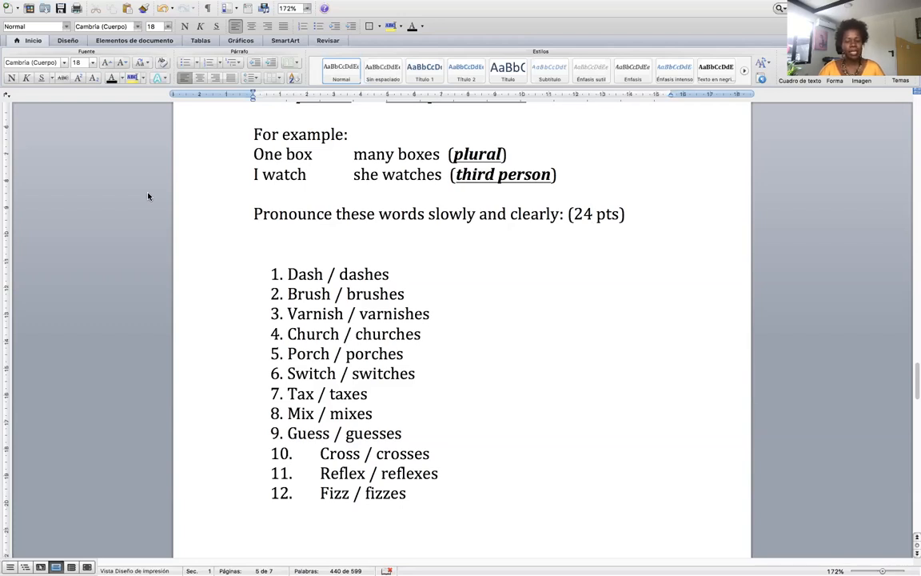
pyautogui.click(591, 214)
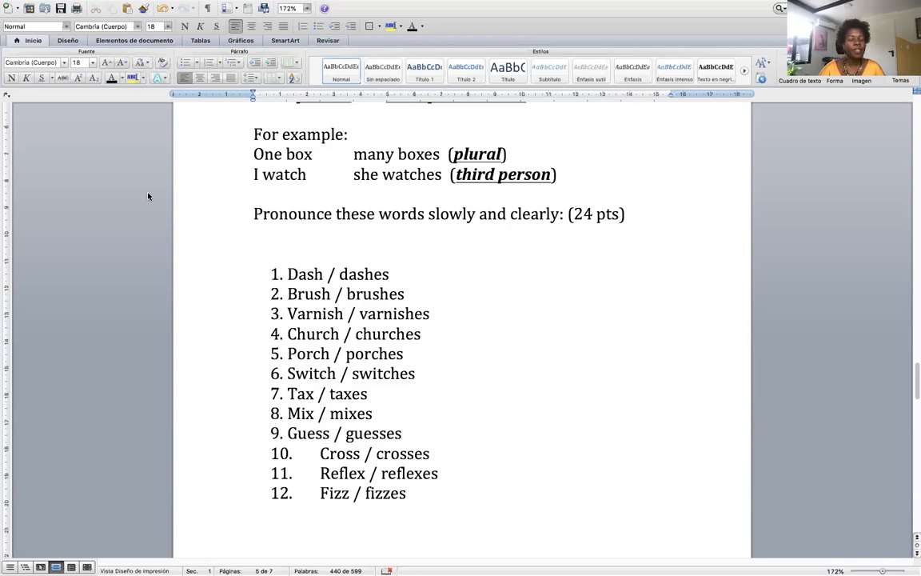
pyautogui.click(593, 214)
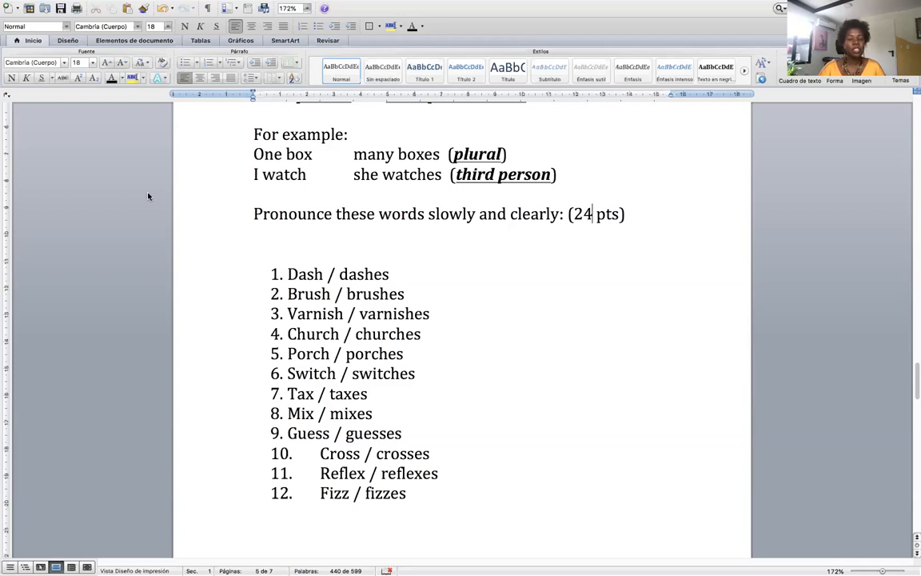